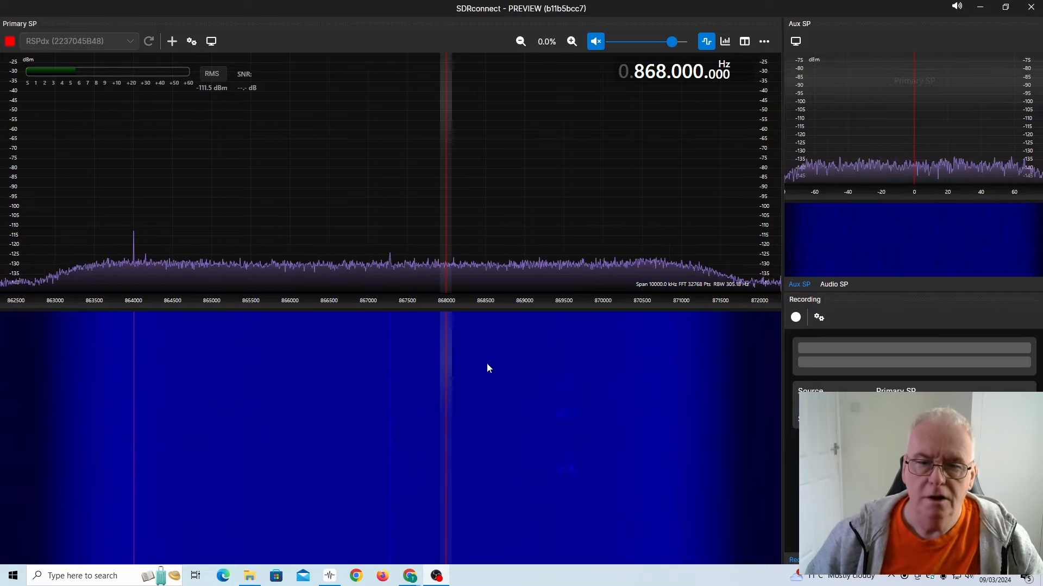
{"action": "mouse_move", "coordinate": [704, 438]}
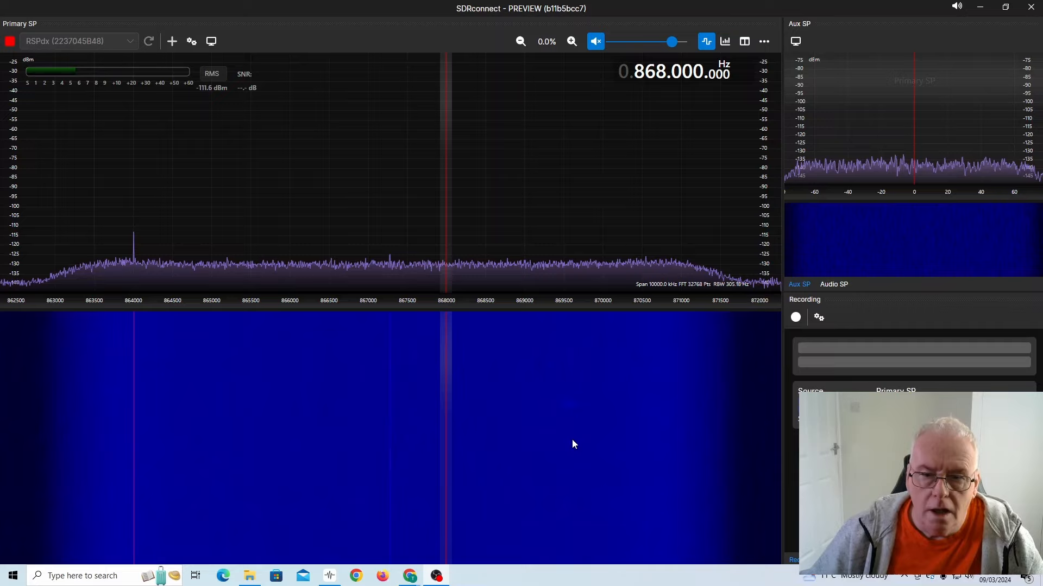
{"action": "mouse_move", "coordinate": [592, 435]}
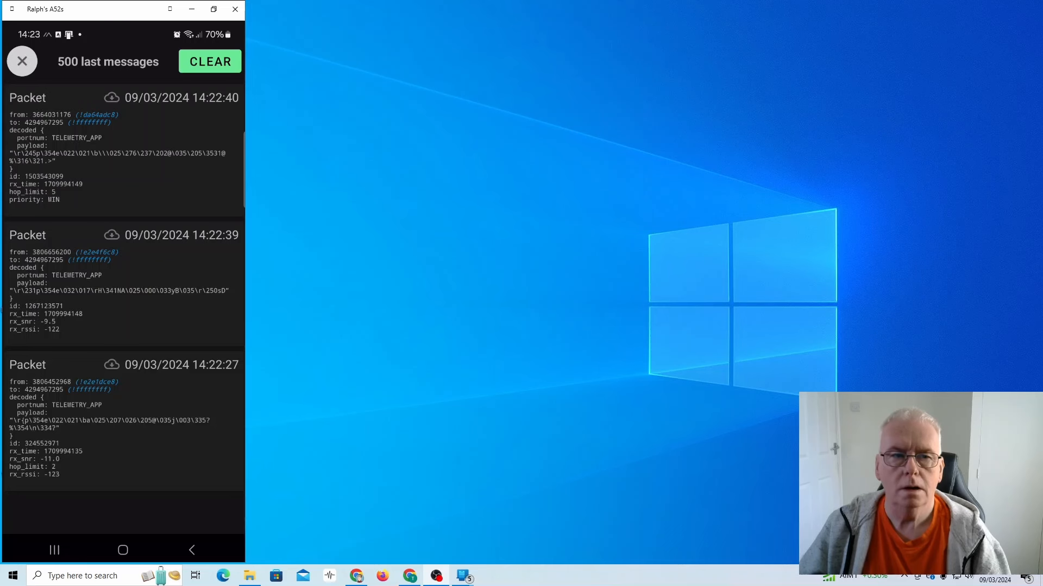
Reopen the Debug Panel to refresh the list of latest received packets
{"action": "left_click", "coordinate": [20, 61]}
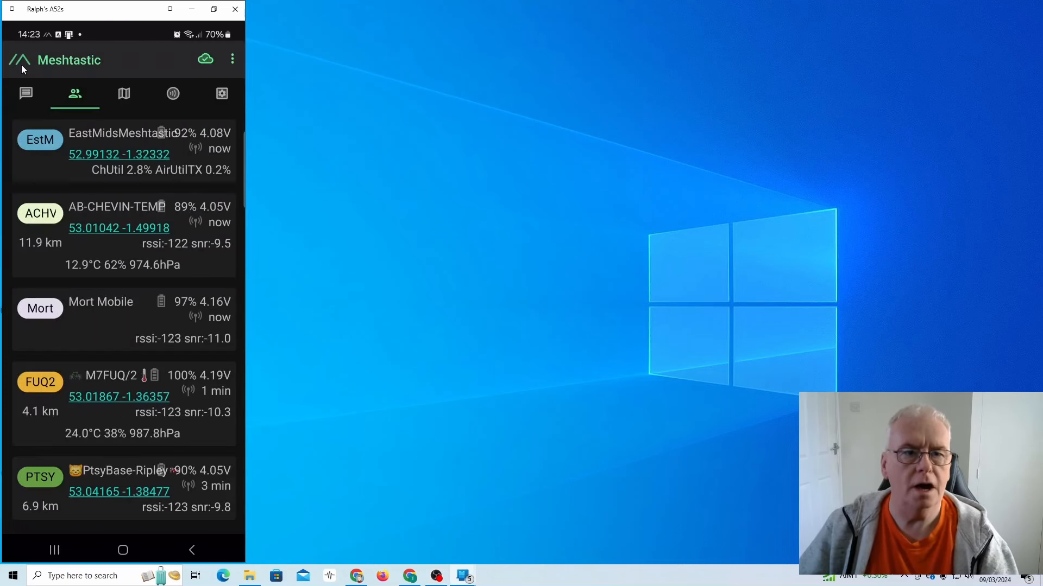
{"action": "left_click", "coordinate": [232, 59]}
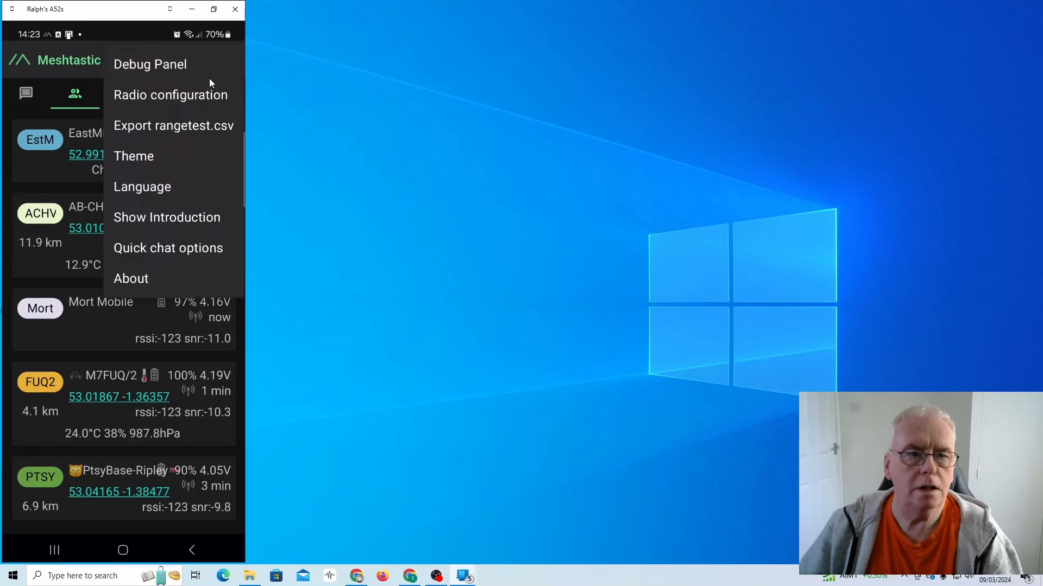
{"action": "left_click", "coordinate": [149, 64]}
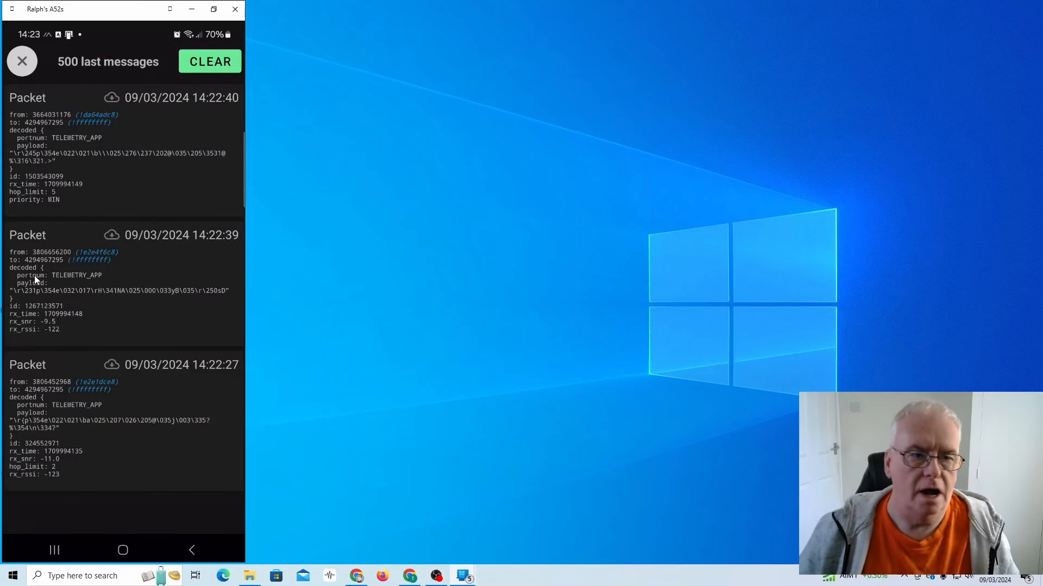
{"action": "mouse_move", "coordinate": [87, 325]}
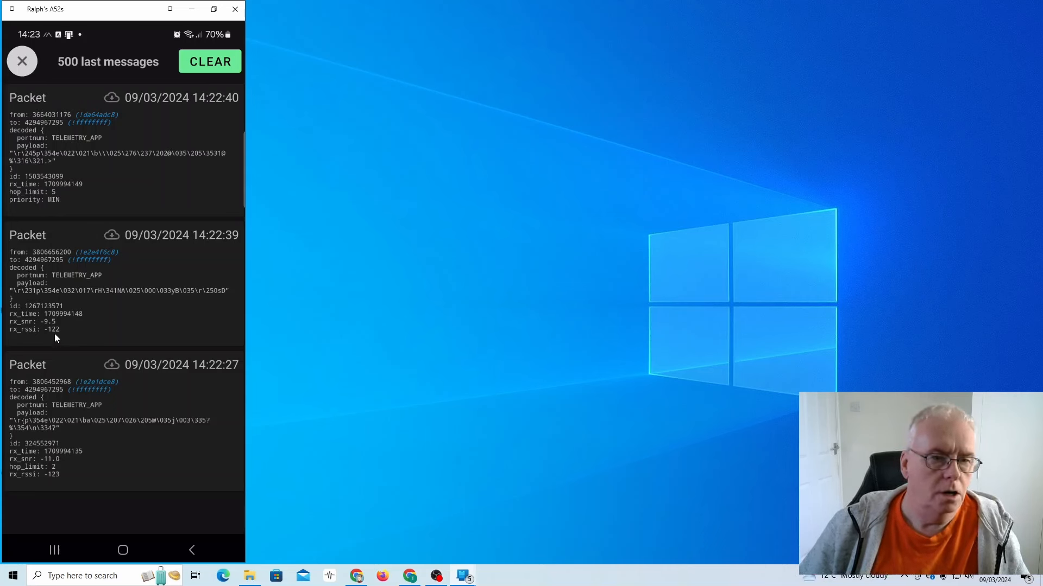
{"action": "mouse_move", "coordinate": [88, 222]}
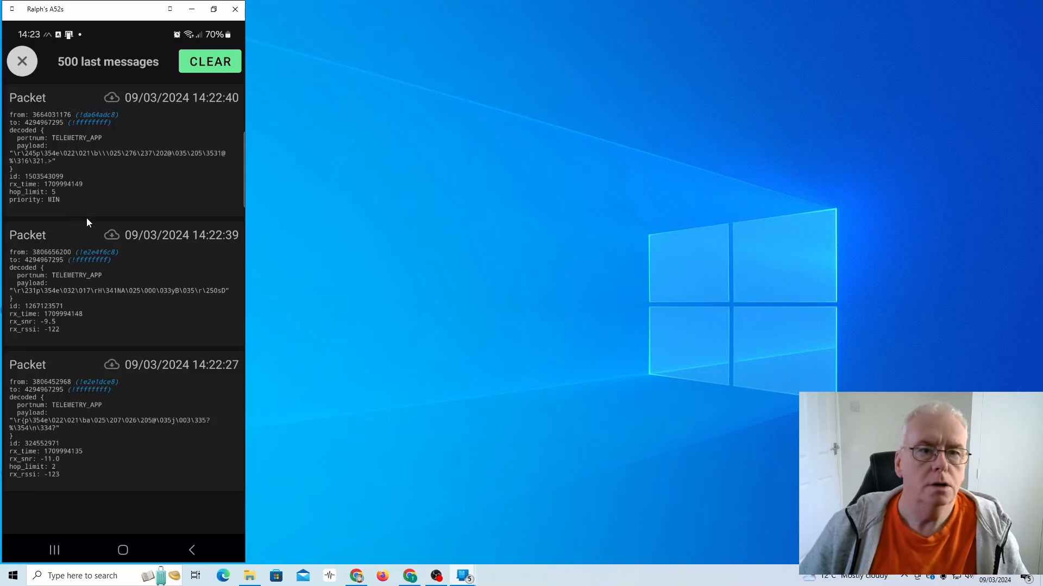
{"action": "mouse_move", "coordinate": [222, 174]}
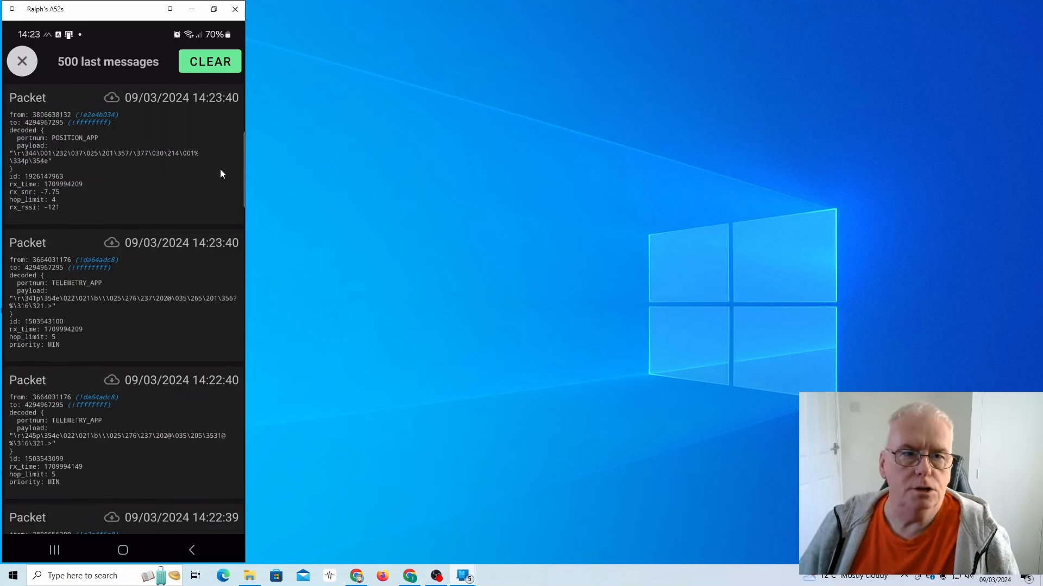
{"action": "mouse_move", "coordinate": [204, 154]}
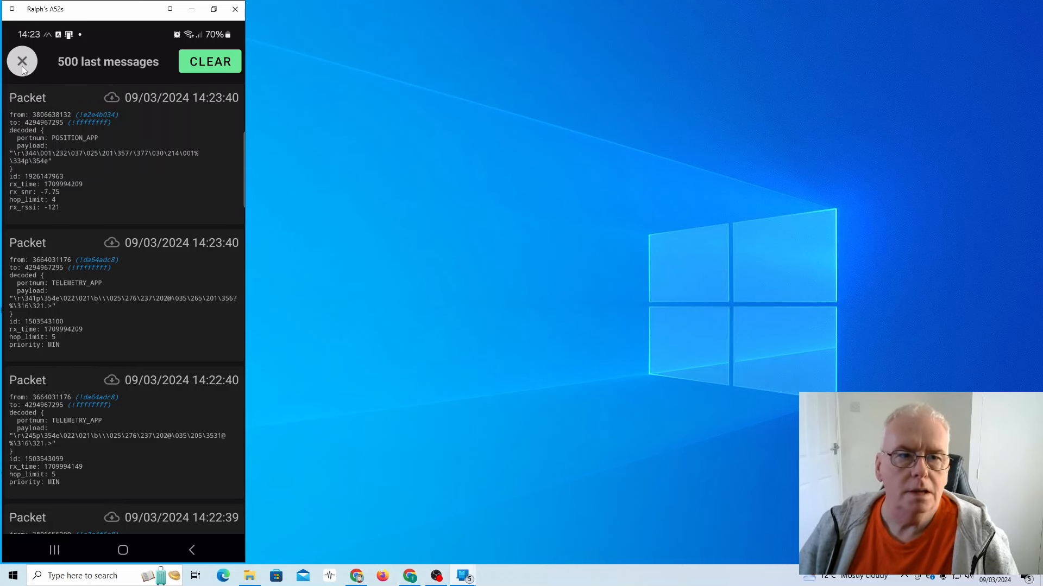
Close the debug log and step through the Messages, Nodes and Map tabs
{"action": "left_click", "coordinate": [20, 60]}
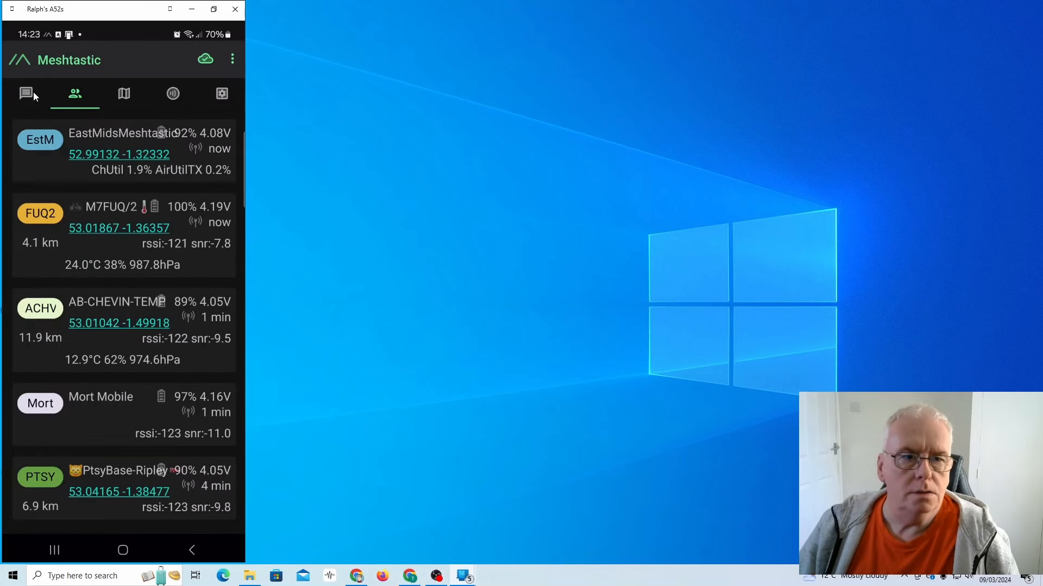
{"action": "left_click", "coordinate": [26, 94]}
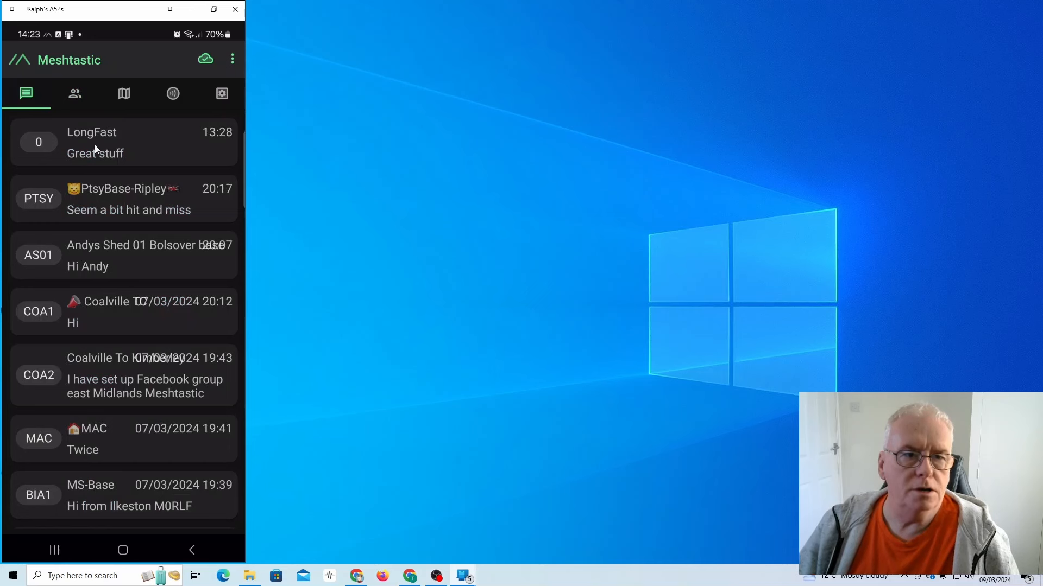
{"action": "left_click", "coordinate": [74, 93]}
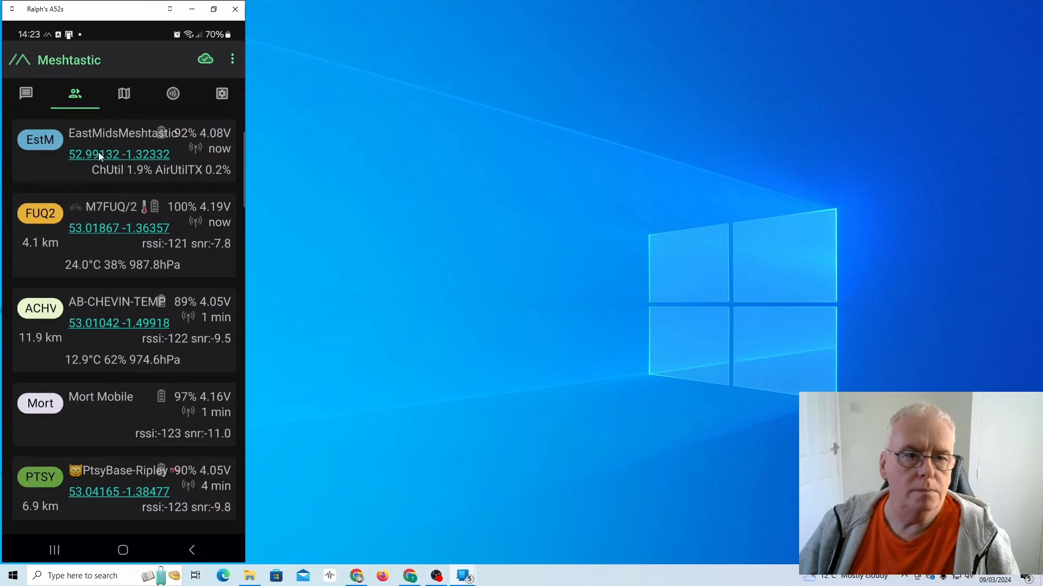
{"action": "left_click", "coordinate": [124, 93]}
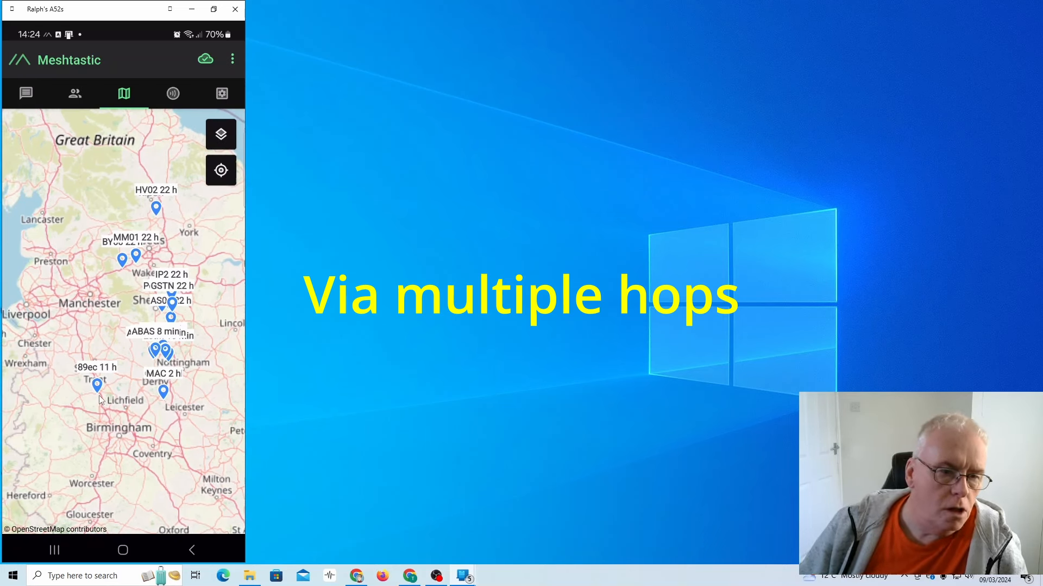
{"action": "mouse_move", "coordinate": [113, 405]}
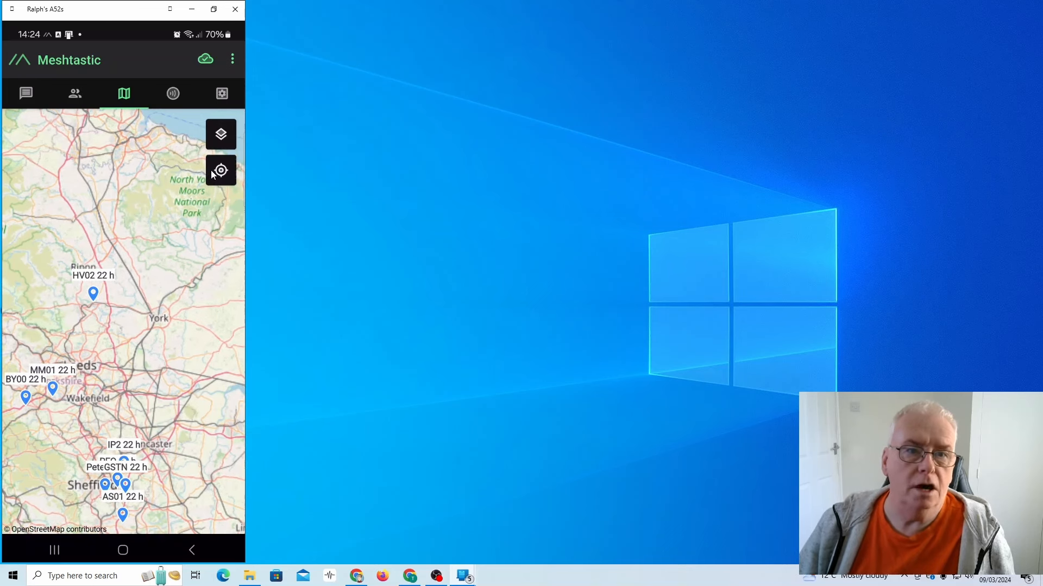
Switch to the Channel tab showing the #LongFast-I channel settings
{"action": "left_click", "coordinate": [173, 93]}
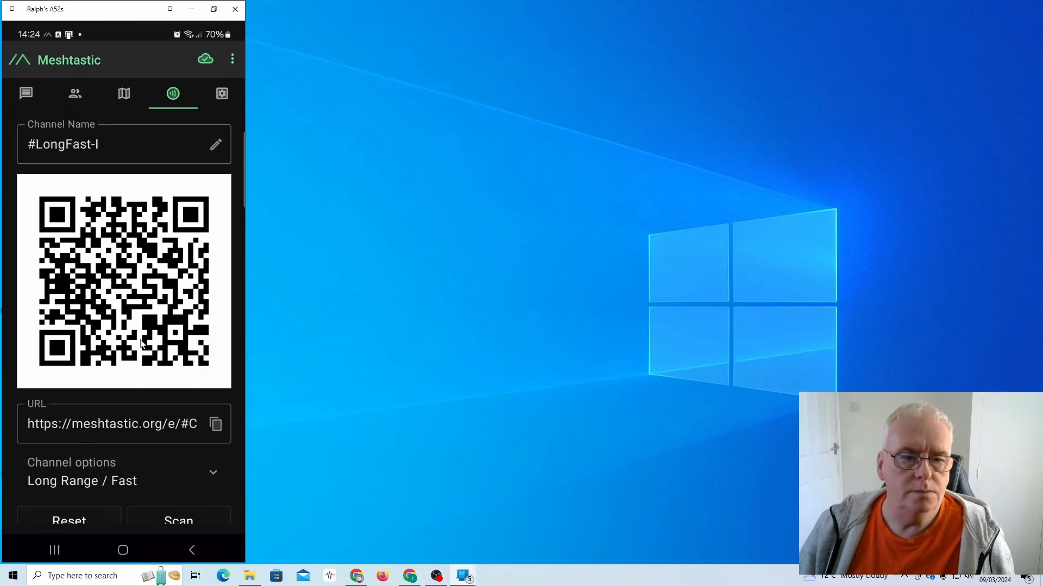
View the LongFast QR code and URL, then the EastMidsMeshtastic radio settings
{"action": "scroll", "scroll_direction": "down", "scroll_amount": 3}
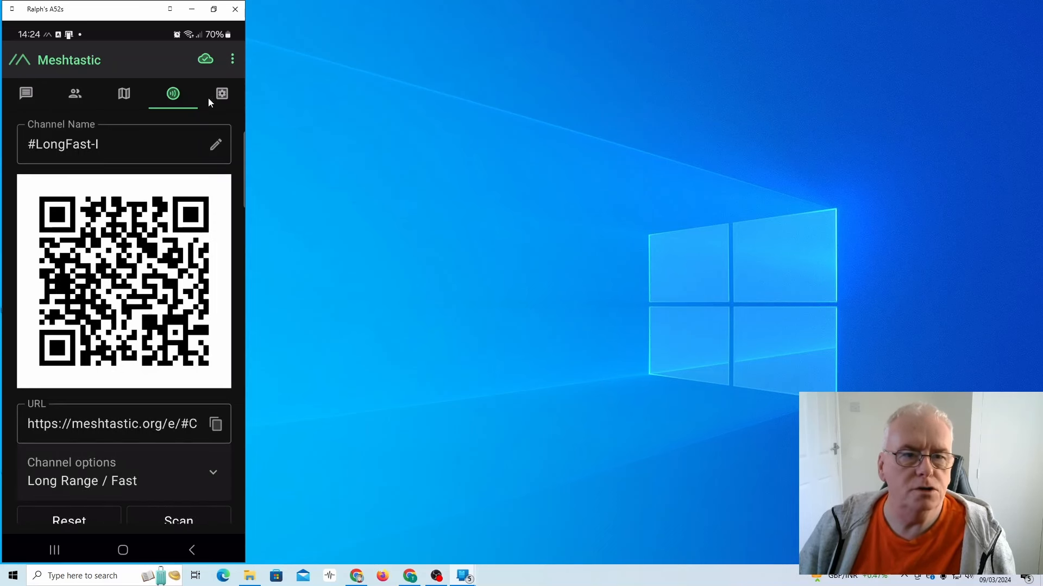
{"action": "left_click", "coordinate": [221, 94]}
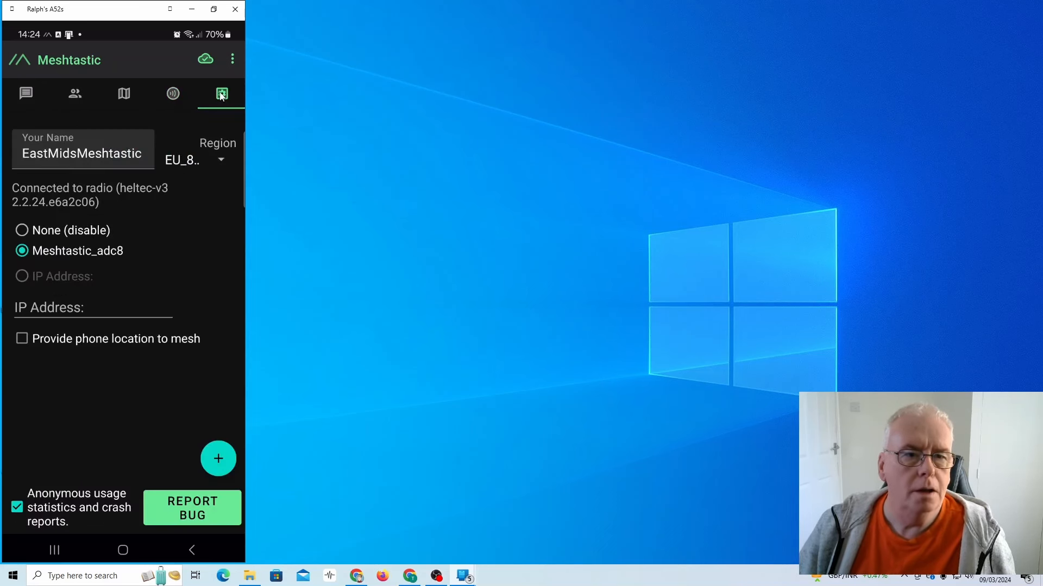
{"action": "mouse_move", "coordinate": [83, 170]}
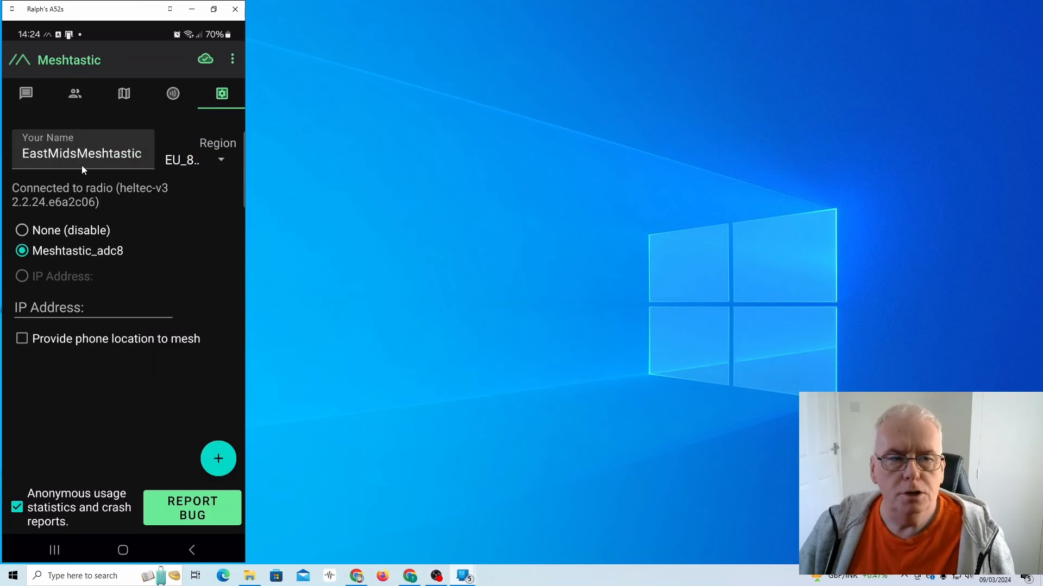
{"action": "mouse_move", "coordinate": [133, 169]}
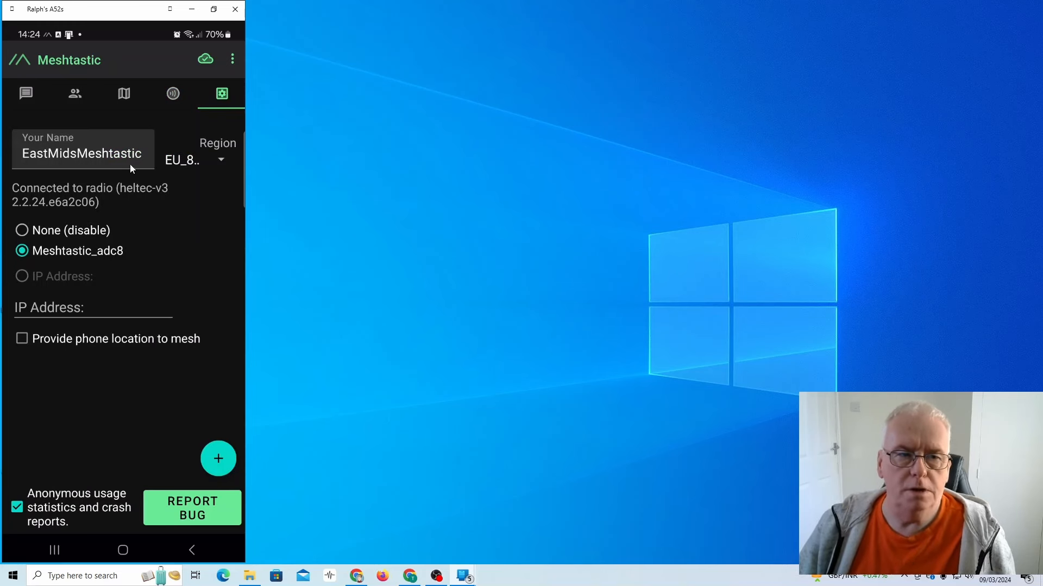
{"action": "mouse_move", "coordinate": [186, 306]}
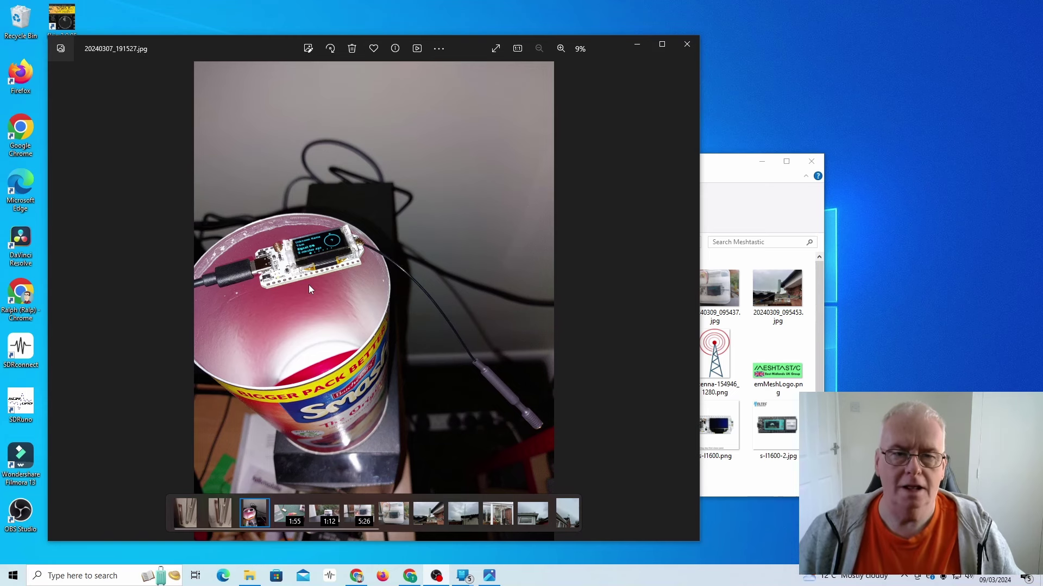
{"action": "mouse_move", "coordinate": [309, 295]}
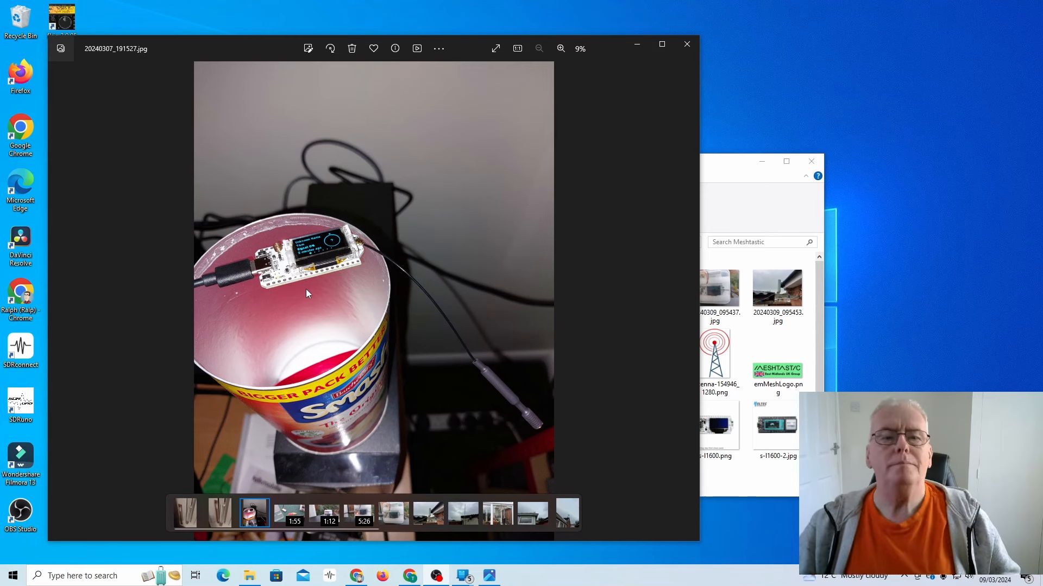
{"action": "mouse_move", "coordinate": [322, 289]}
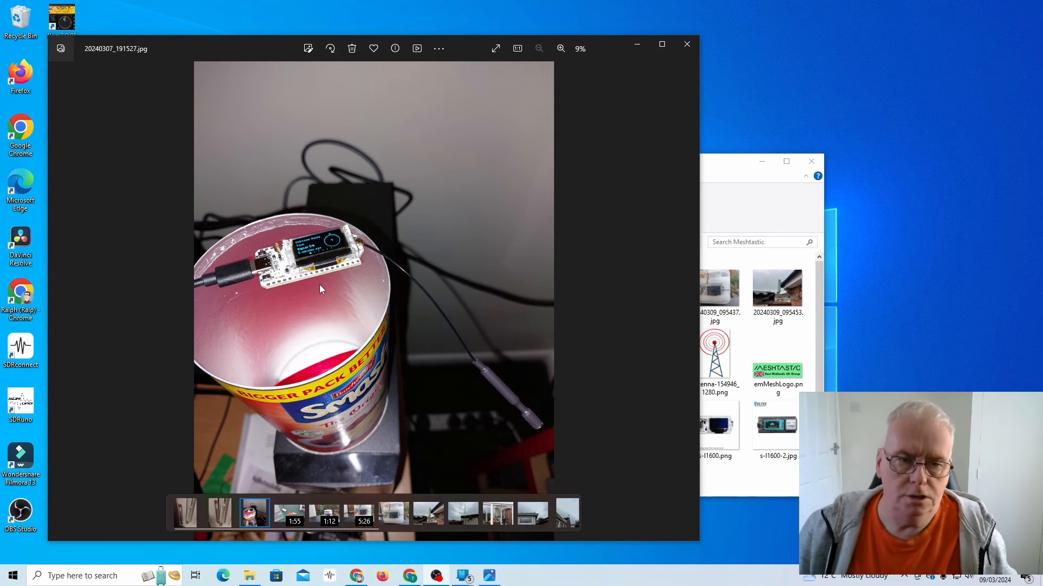
{"action": "mouse_move", "coordinate": [387, 403]}
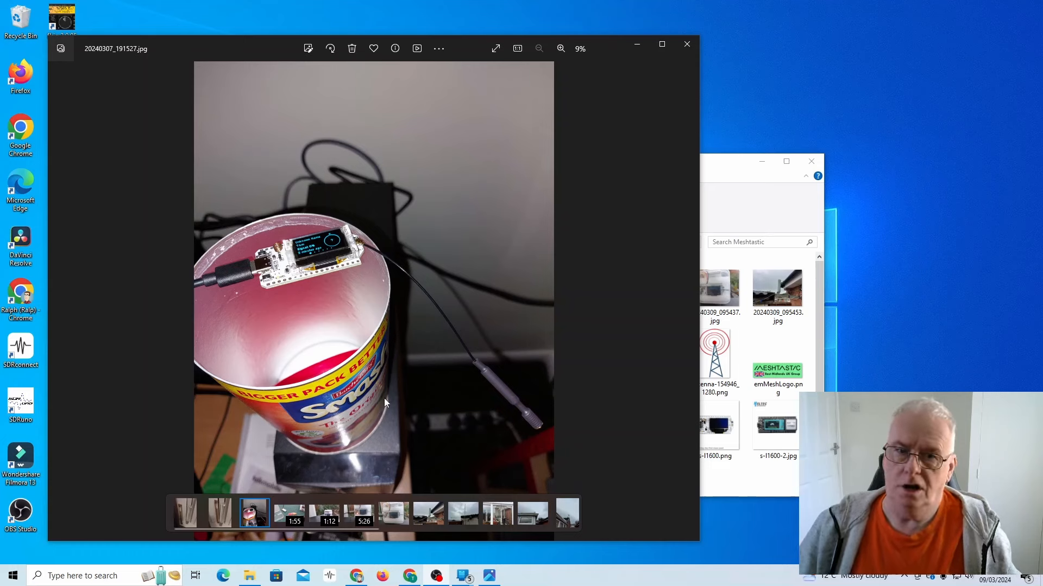
{"action": "mouse_move", "coordinate": [382, 281]}
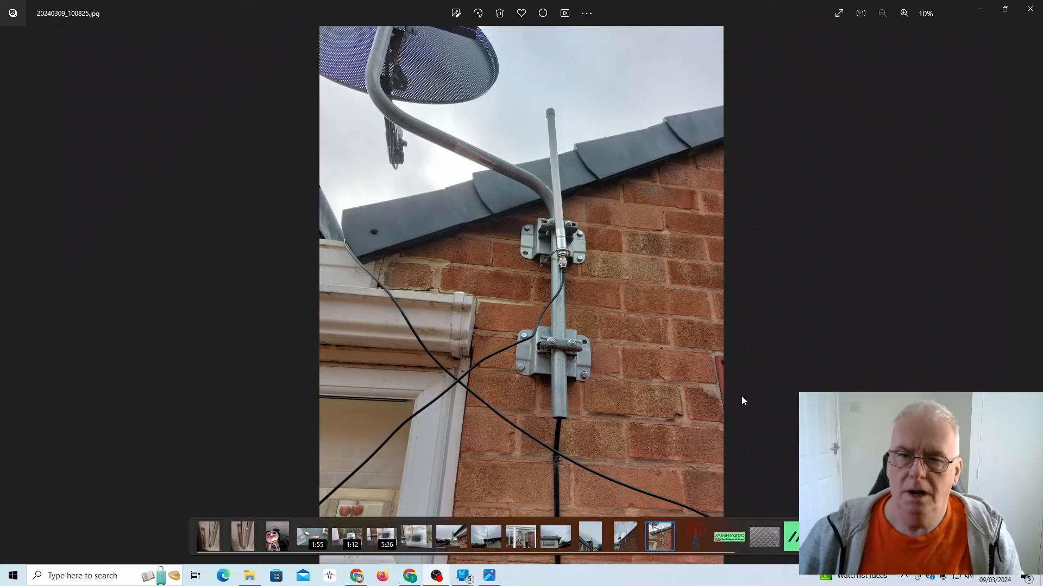
{"action": "mouse_move", "coordinate": [811, 345]}
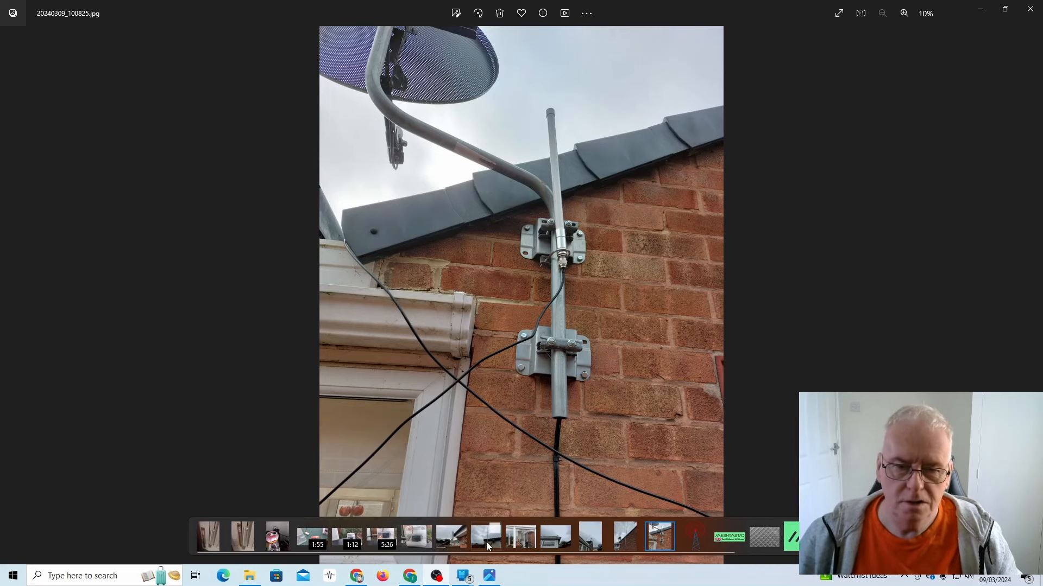
Show the wide photo of the tall antenna mast beside the house gable
{"action": "left_click", "coordinate": [625, 537]}
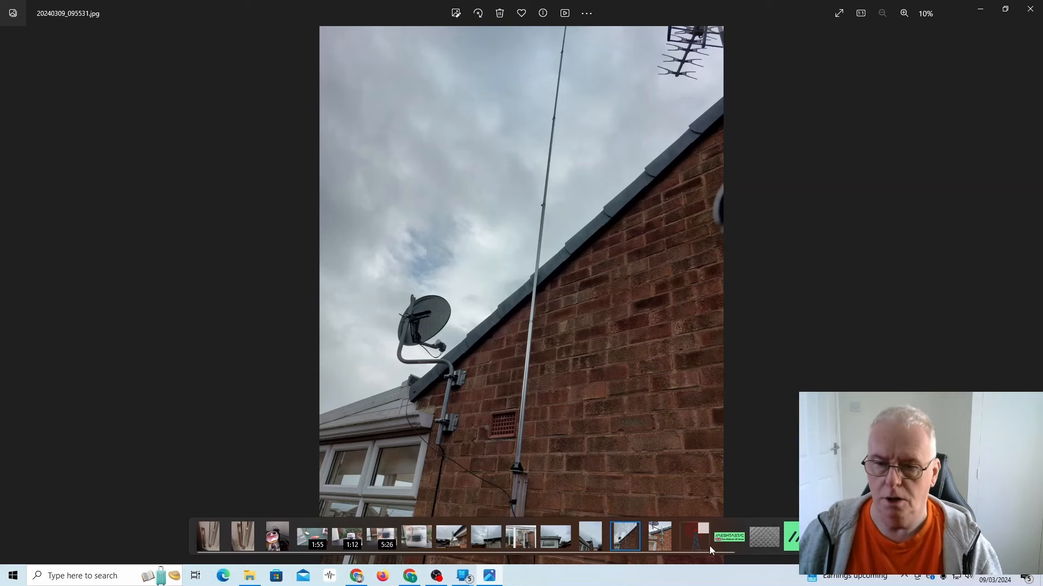
Open emMeshLogo.png, the Meshtastic East Midlands UK Group logo
{"action": "left_click", "coordinate": [729, 536]}
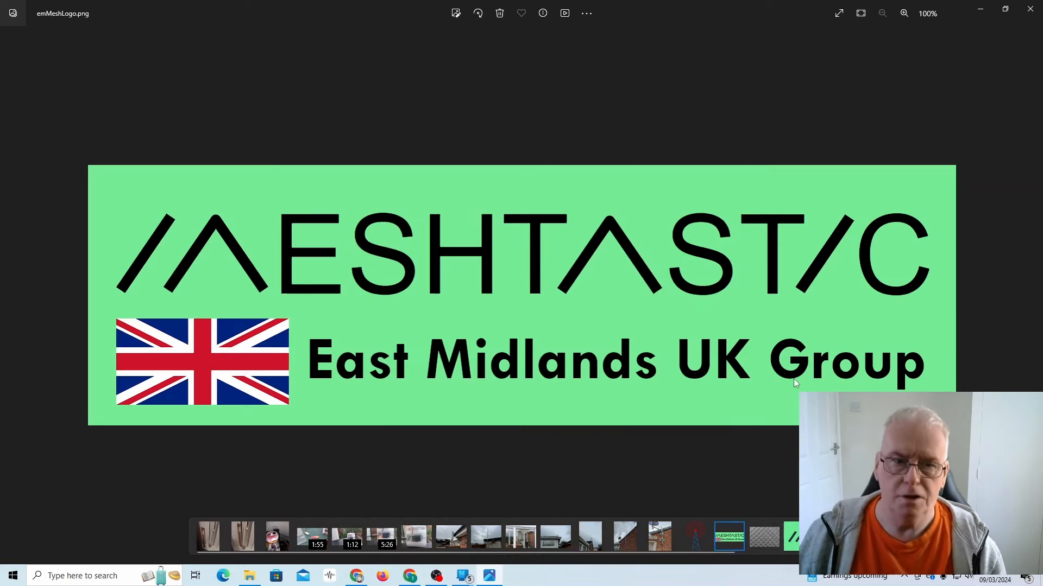
{"action": "mouse_move", "coordinate": [947, 240]}
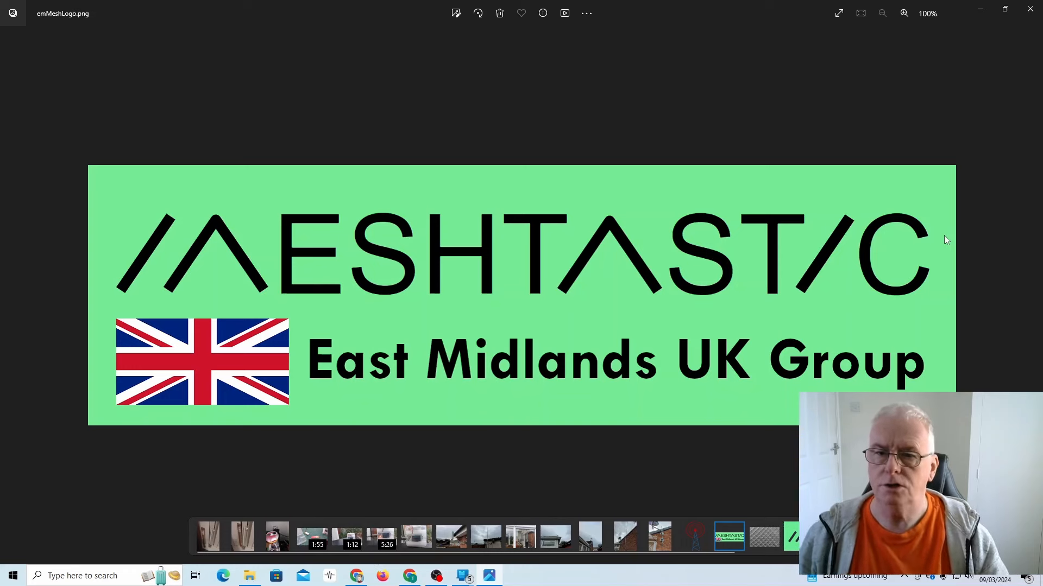
{"action": "mouse_move", "coordinate": [952, 193]}
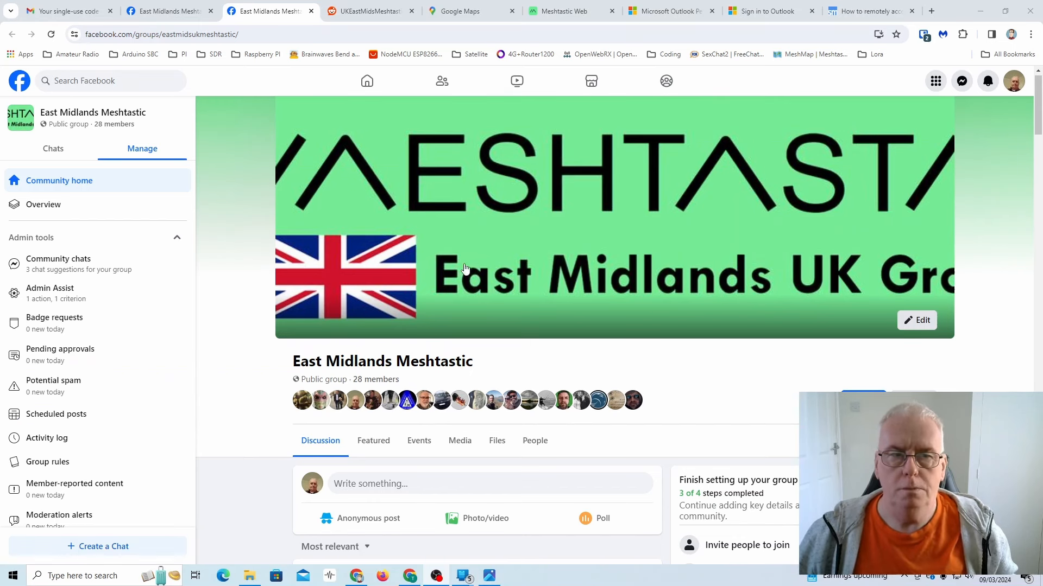
Scroll through the Facebook group's Discussion feed, then open the r/UKEastMidsMeshtastic tab
{"action": "scroll", "scroll_direction": "down", "scroll_amount": 3}
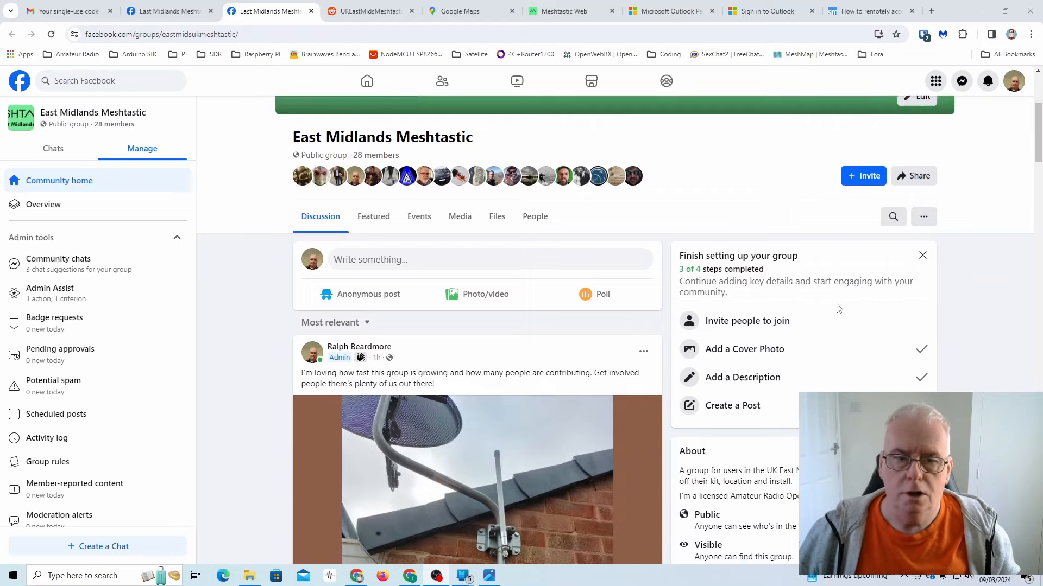
{"action": "scroll", "scroll_direction": "down", "scroll_amount": 3}
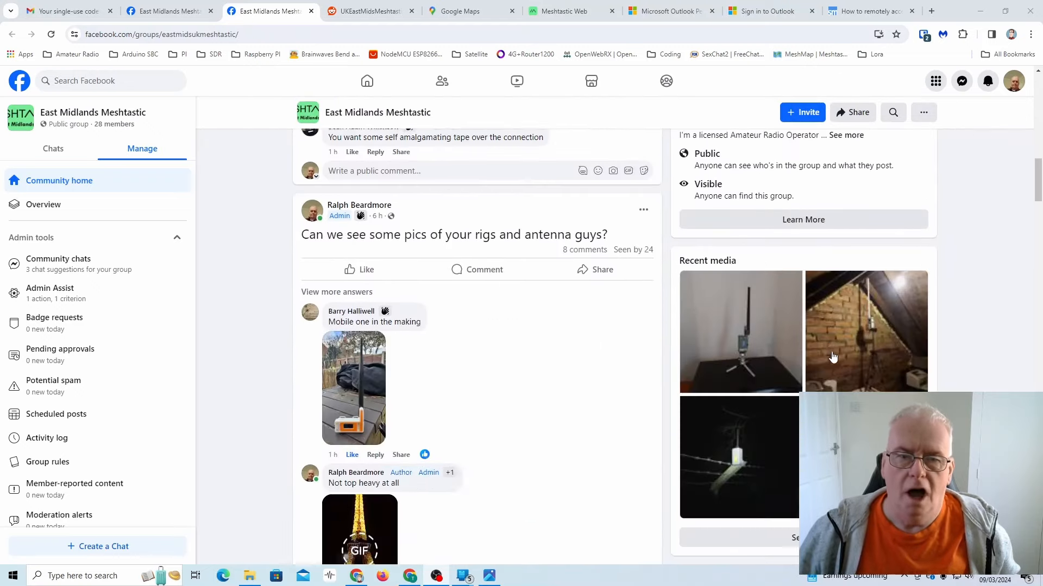
{"action": "scroll", "scroll_direction": "down", "scroll_amount": 3}
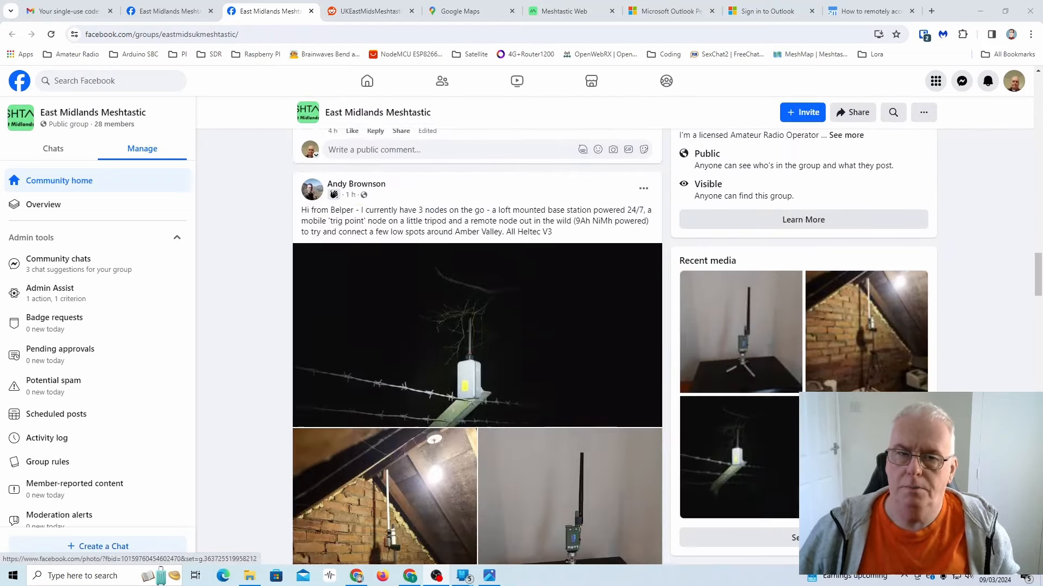
{"action": "scroll", "scroll_direction": "down", "scroll_amount": 3}
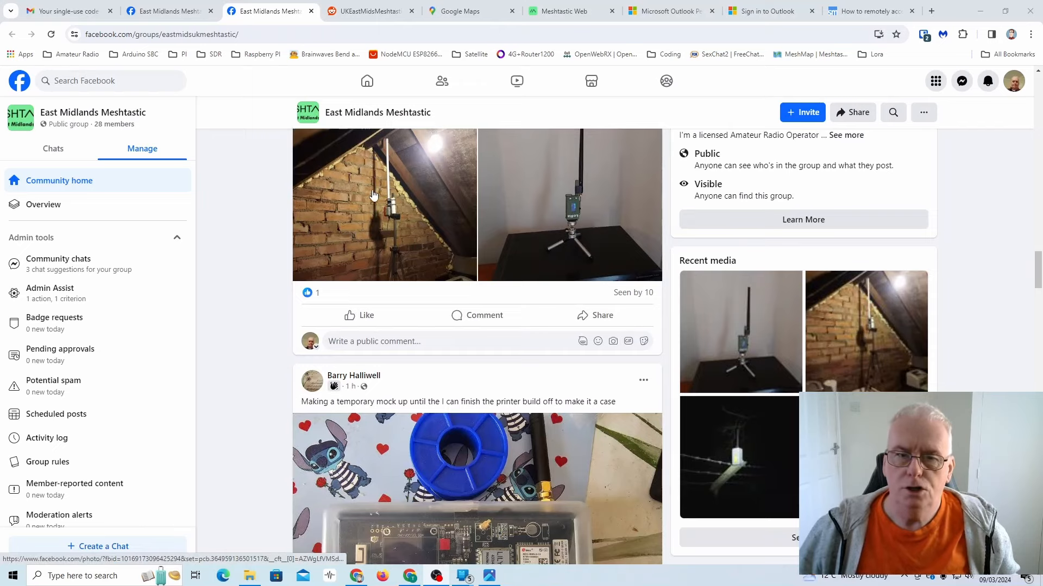
{"action": "scroll", "scroll_direction": "down", "scroll_amount": 3}
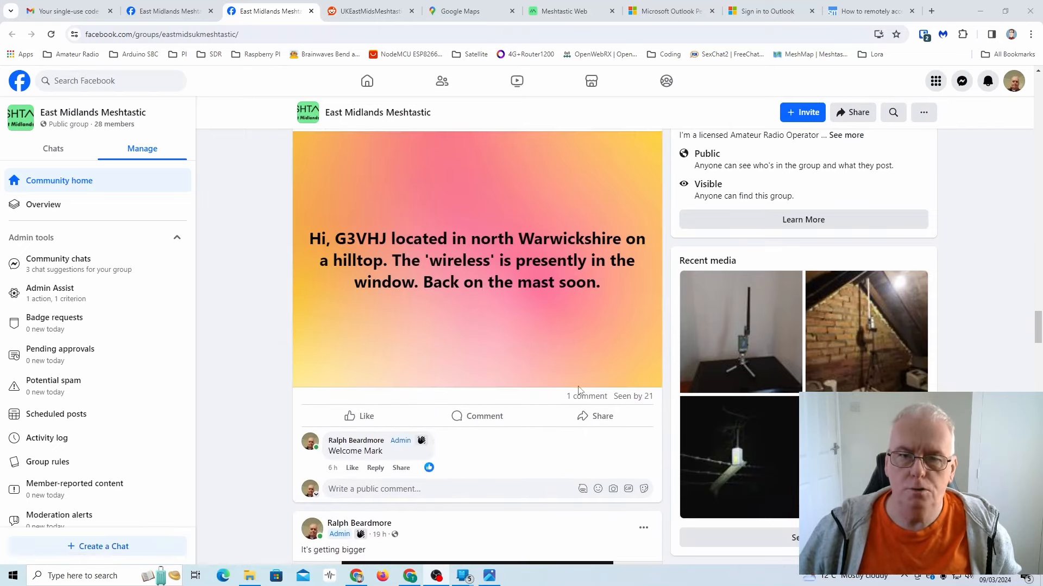
{"action": "scroll", "scroll_direction": "down", "scroll_amount": 3}
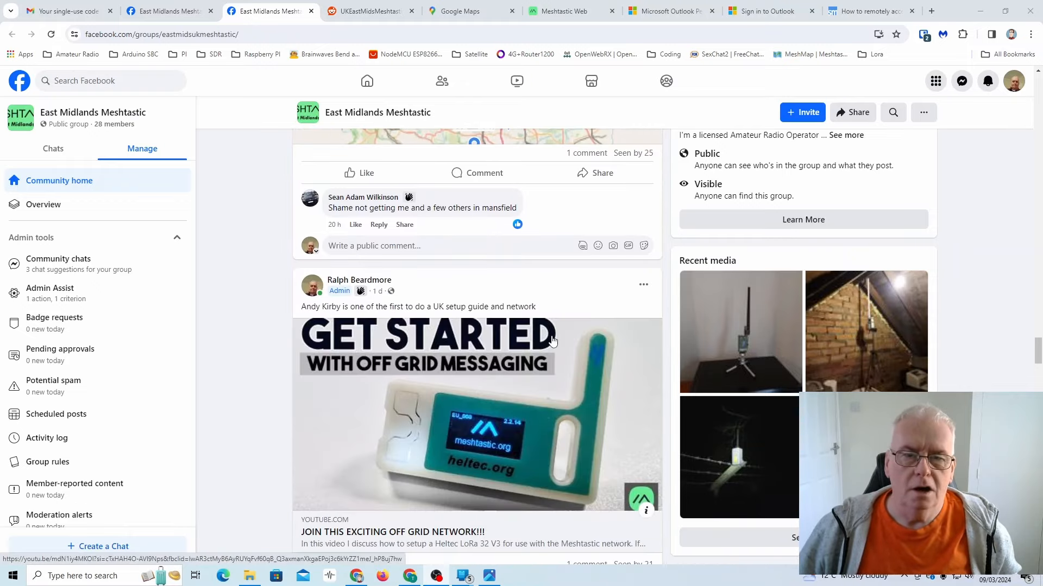
{"action": "scroll", "scroll_direction": "down", "scroll_amount": 3}
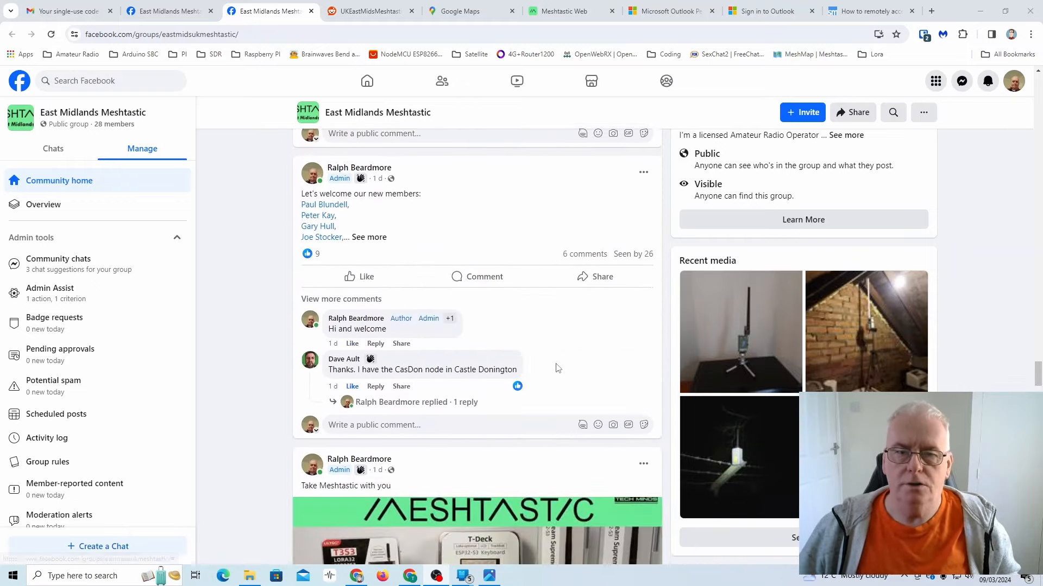
{"action": "scroll", "scroll_direction": "down", "scroll_amount": 3}
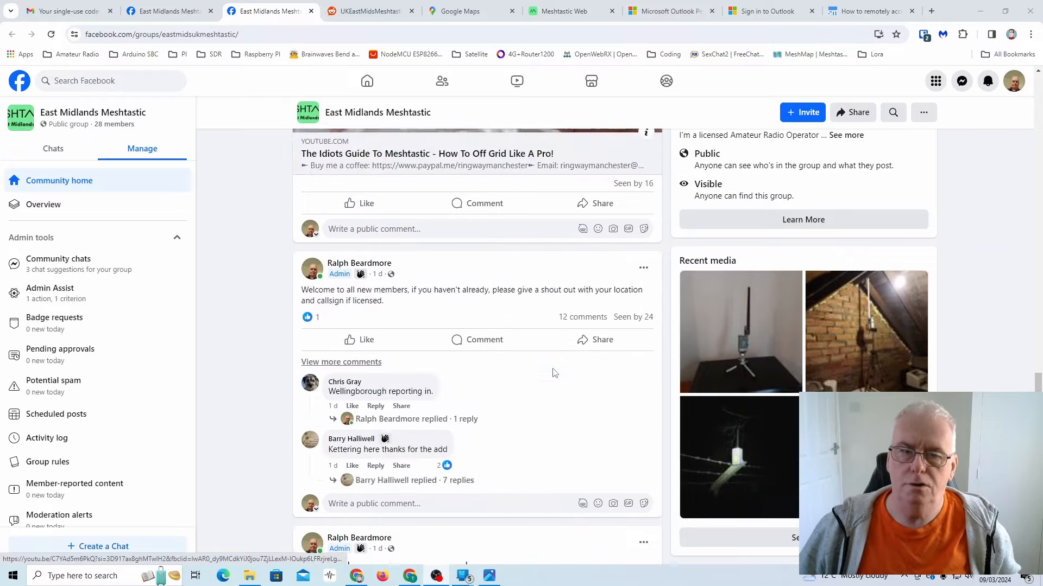
{"action": "scroll", "scroll_direction": "down", "scroll_amount": 3}
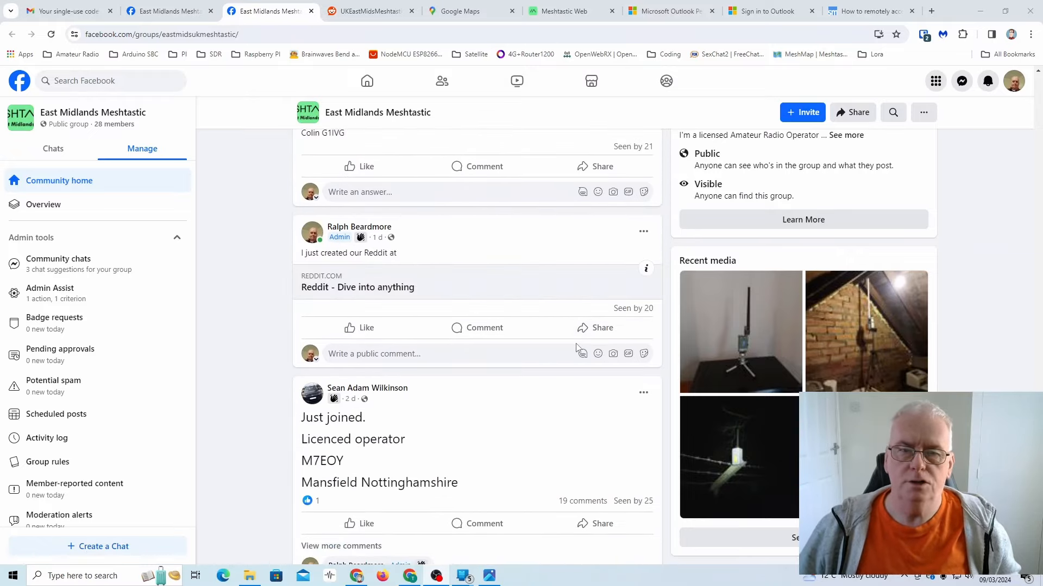
{"action": "scroll", "scroll_direction": "down", "scroll_amount": 3}
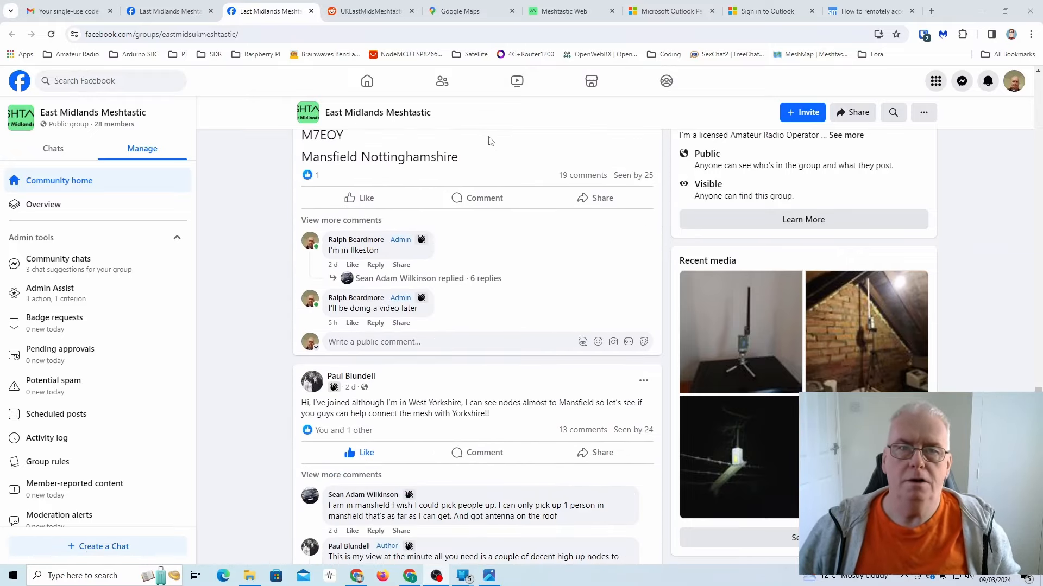
{"action": "left_click", "coordinate": [369, 10]}
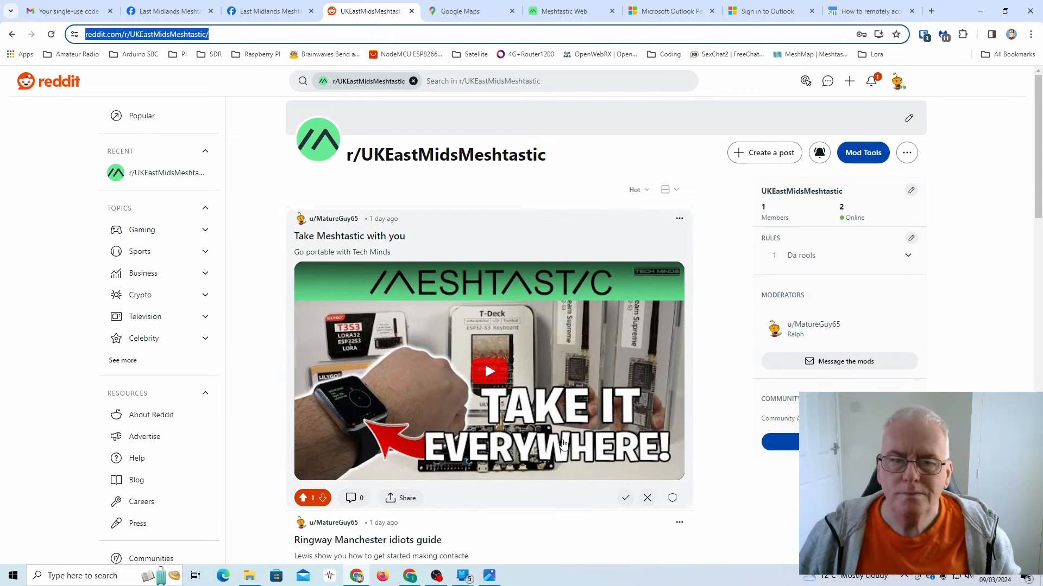
Open the heywhatsthat.com link from the subreddit's 'Line of sight tool' post
{"action": "scroll", "scroll_direction": "down", "scroll_amount": 3}
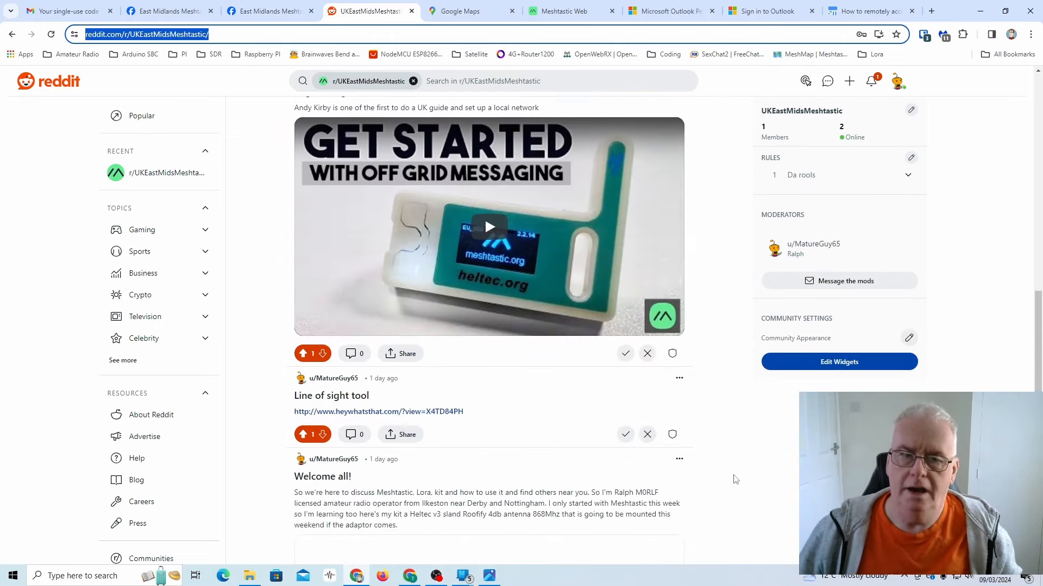
{"action": "scroll", "scroll_direction": "down", "scroll_amount": 3}
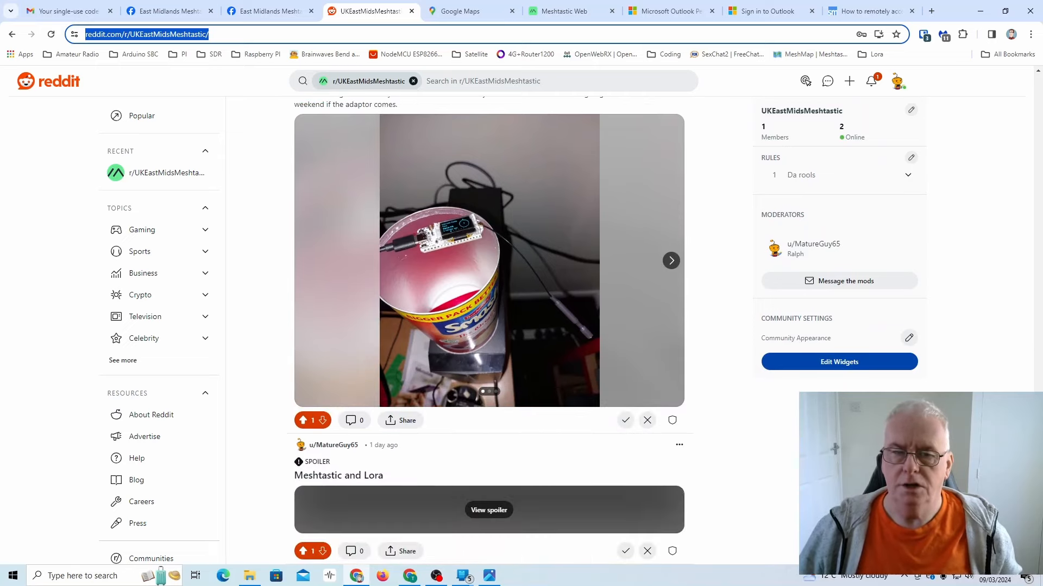
{"action": "scroll", "scroll_direction": "down", "scroll_amount": 3}
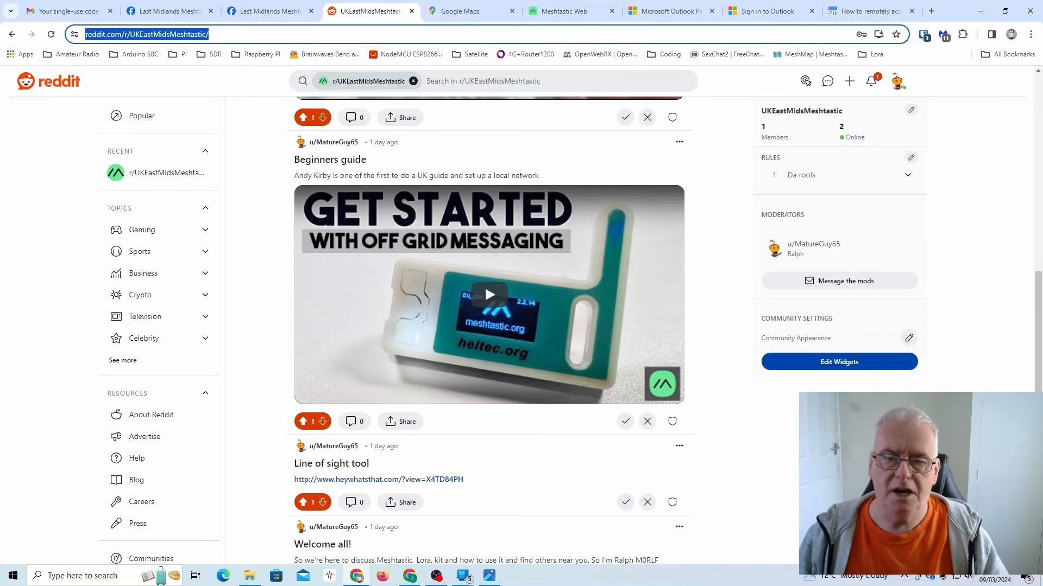
{"action": "mouse_move", "coordinate": [411, 498]}
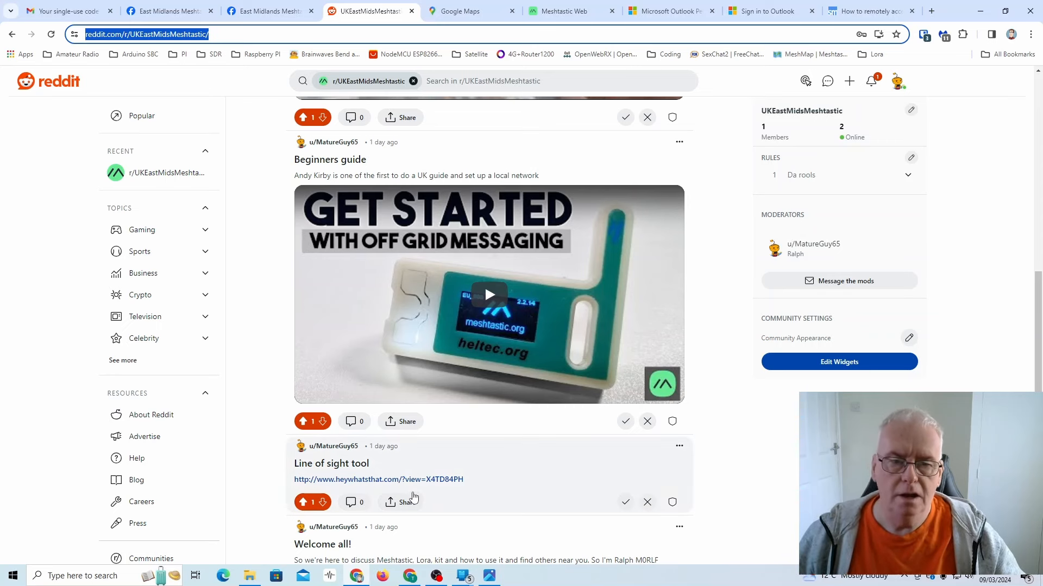
{"action": "left_click", "coordinate": [378, 479]}
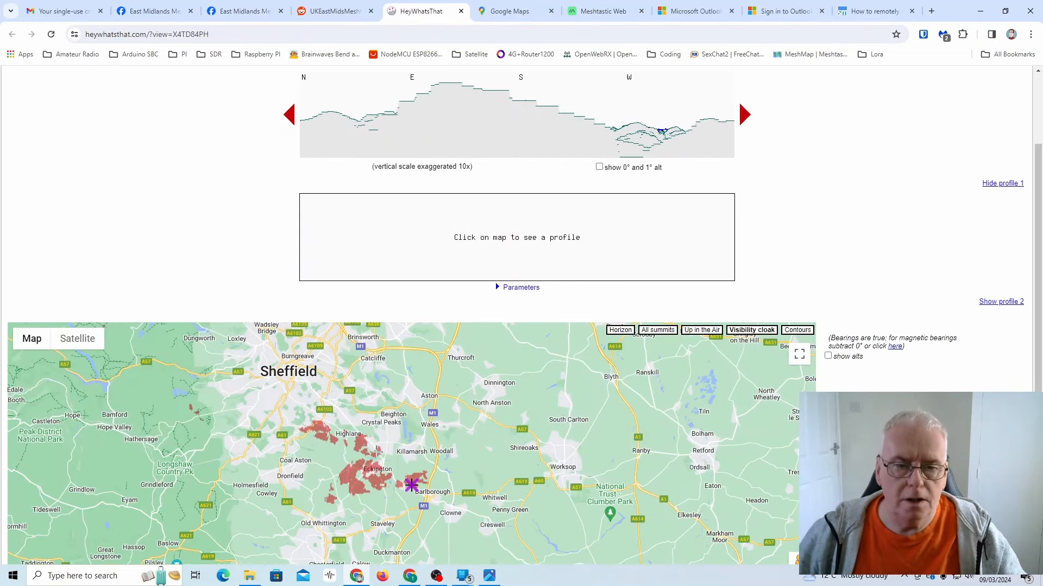
Plot a 14-mile terrain profile north from Ilkeston and view its chart
{"action": "left_click", "coordinate": [376, 452]}
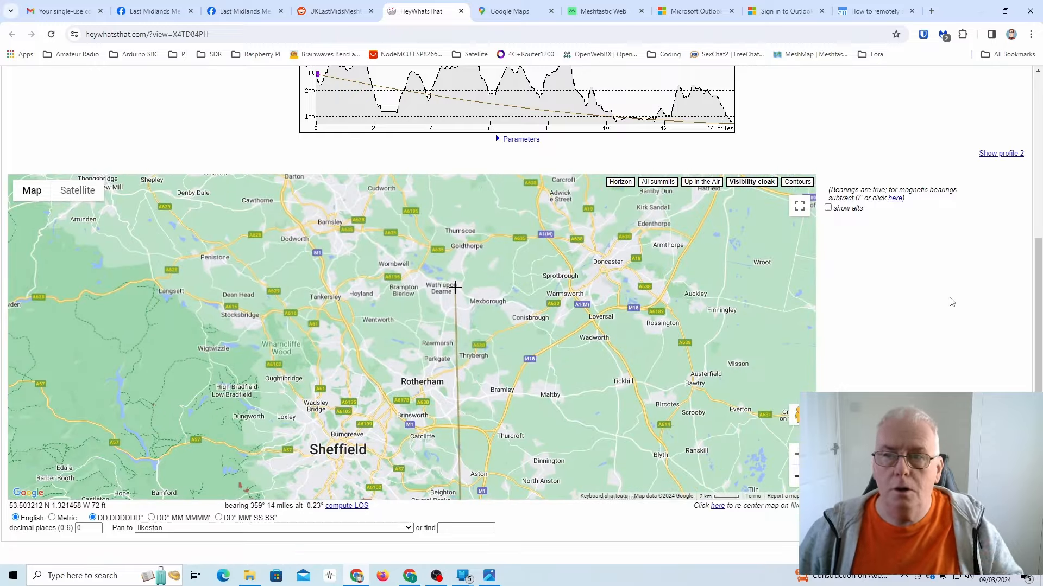
{"action": "scroll", "scroll_direction": "up", "scroll_amount": 3}
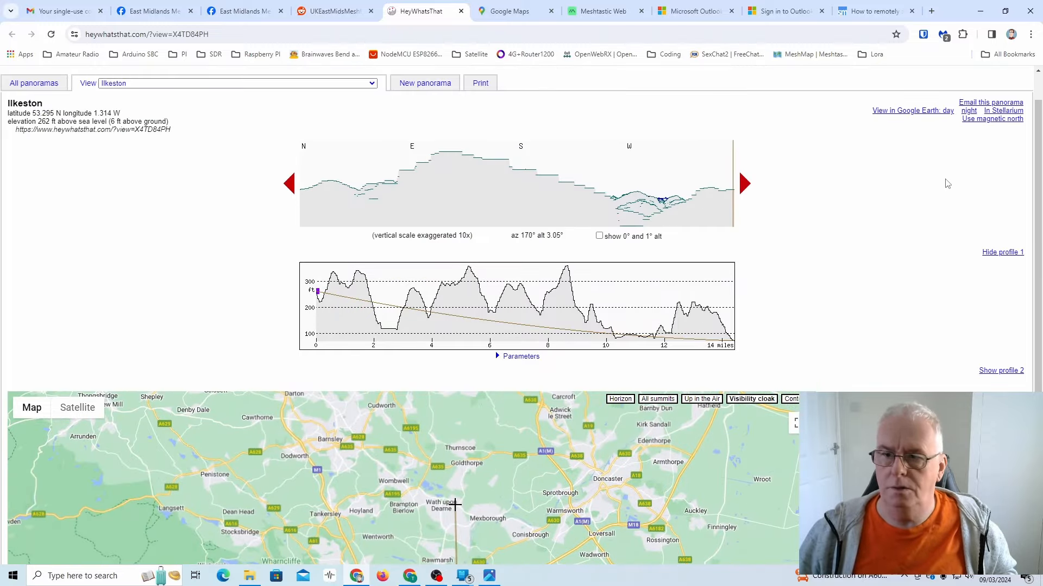